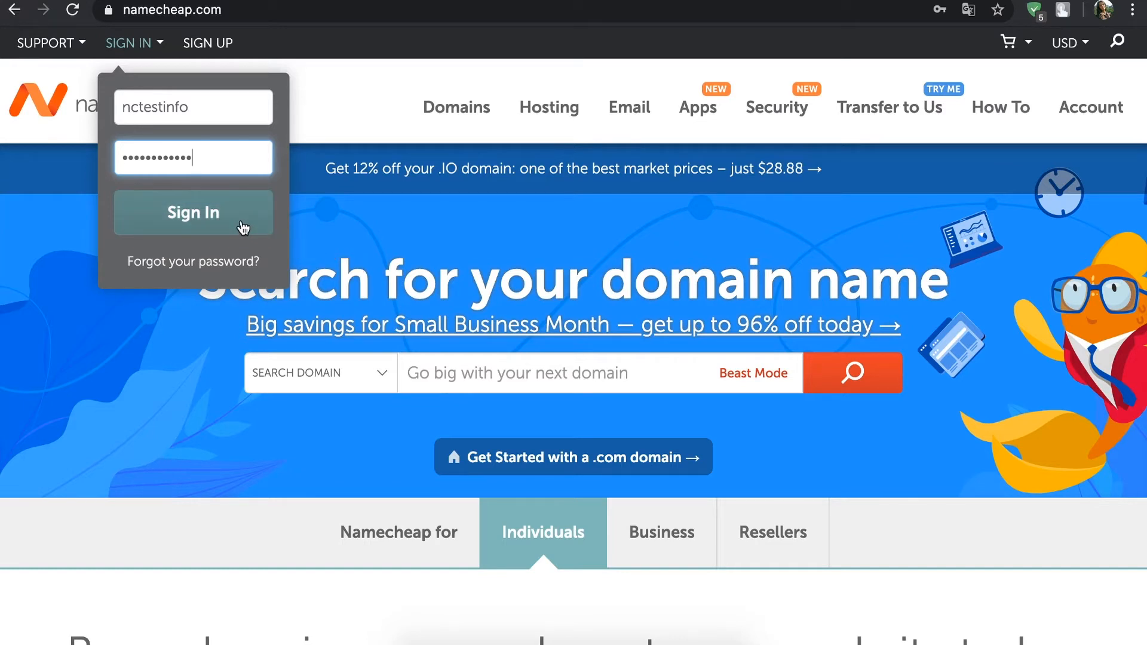
Sign in to the Namecheap account and go to the Domain List.
left_click(194, 213)
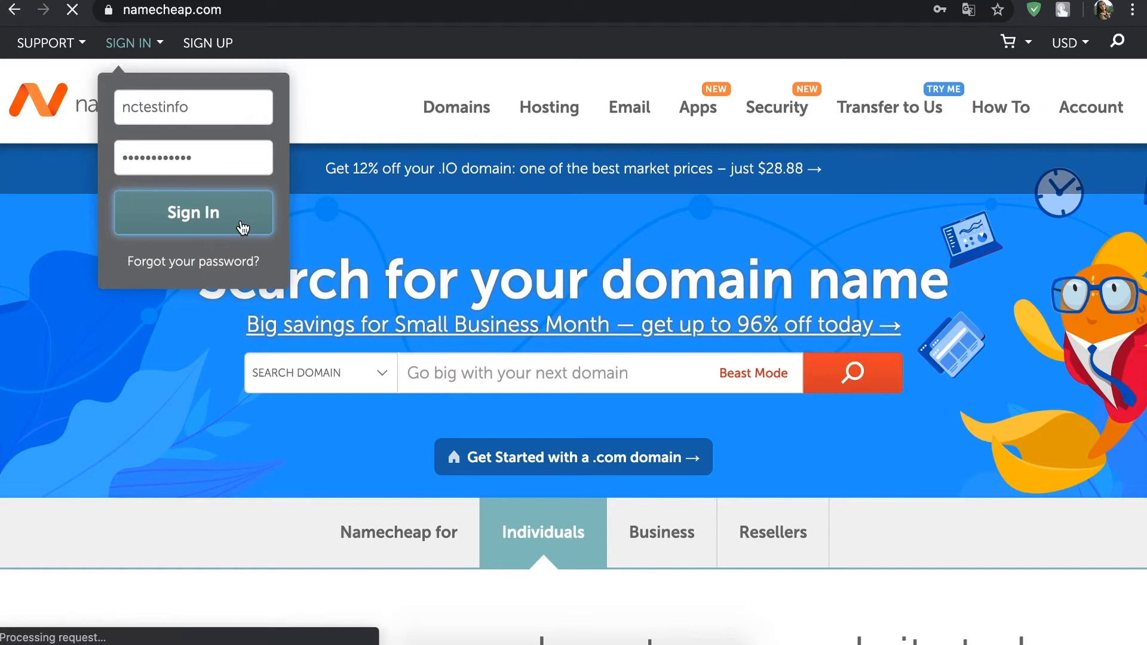
left_click(194, 212)
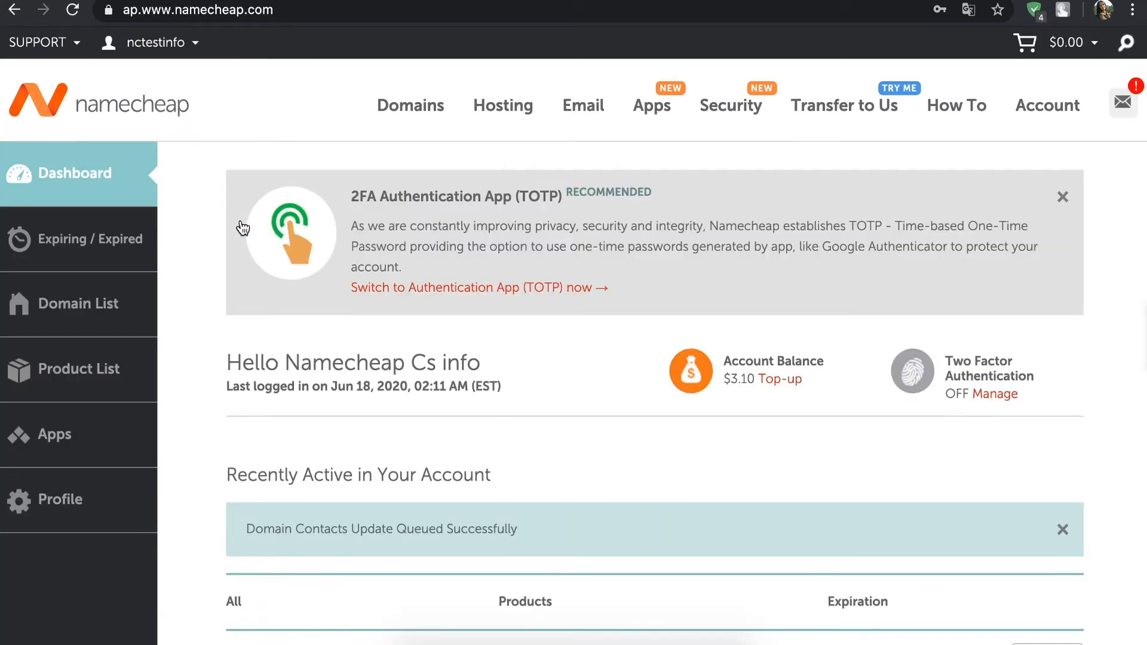
left_click(76, 305)
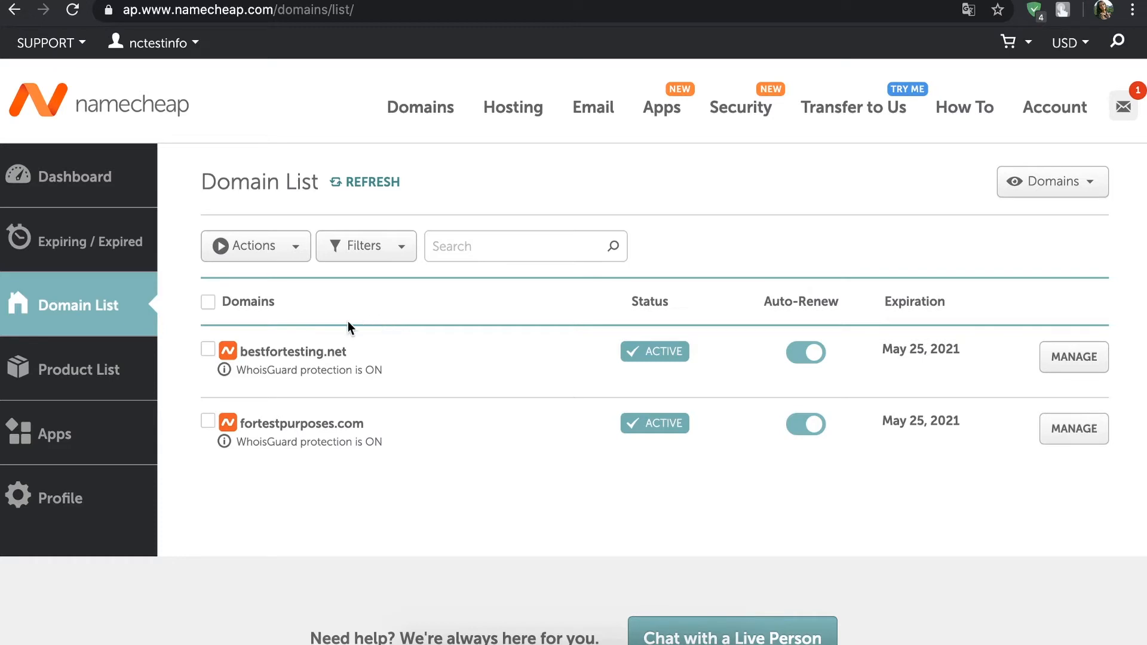
Select bestfortesting.net and fortestpurposes.com and start a bulk Domain Contacts edit.
left_click(208, 350)
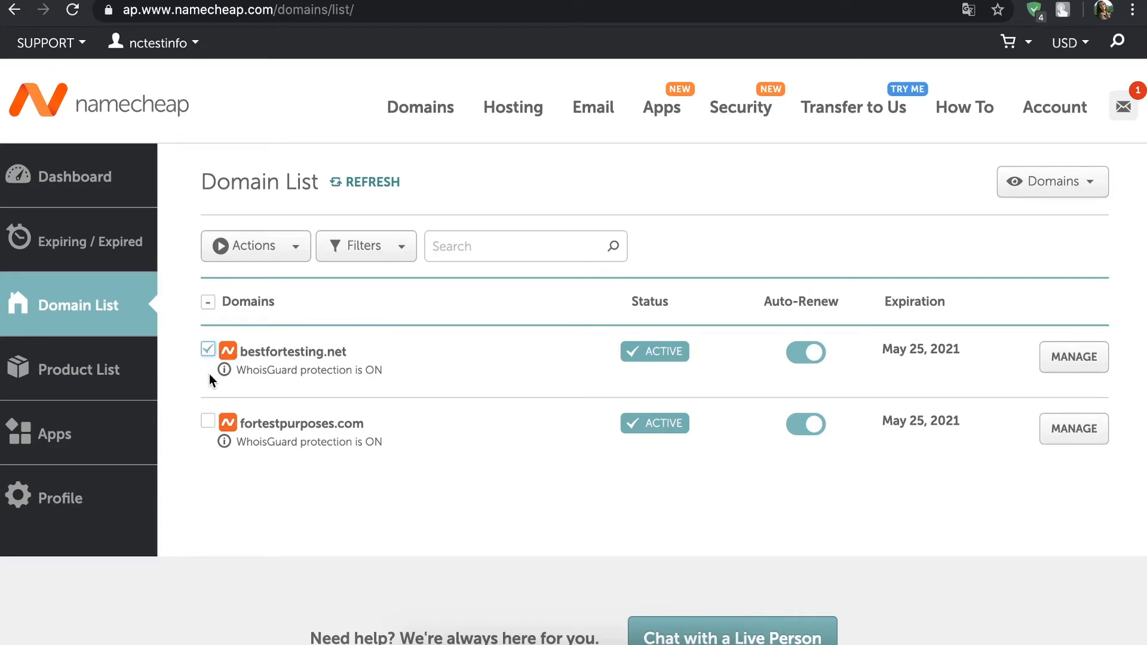
left_click(208, 421)
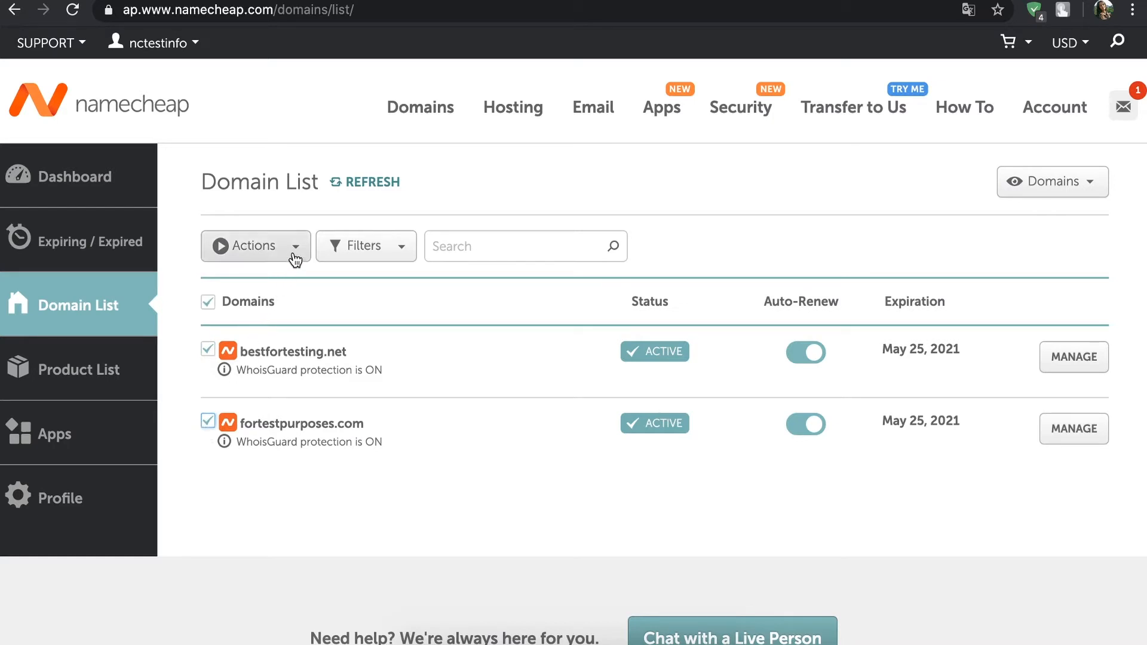
left_click(255, 246)
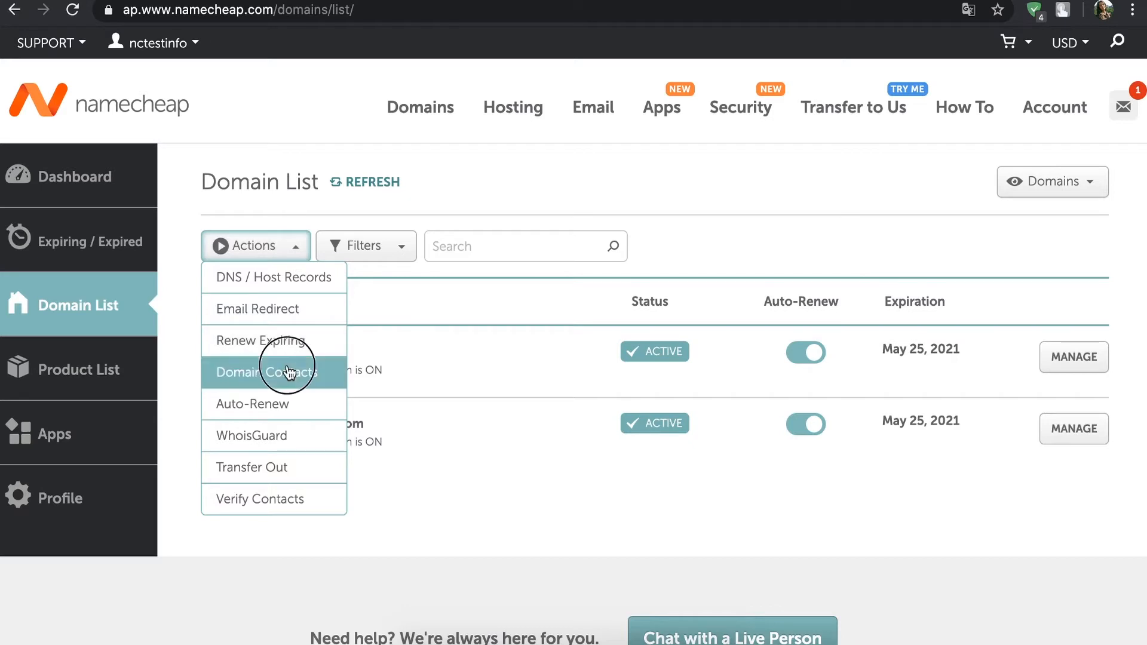
left_click(269, 373)
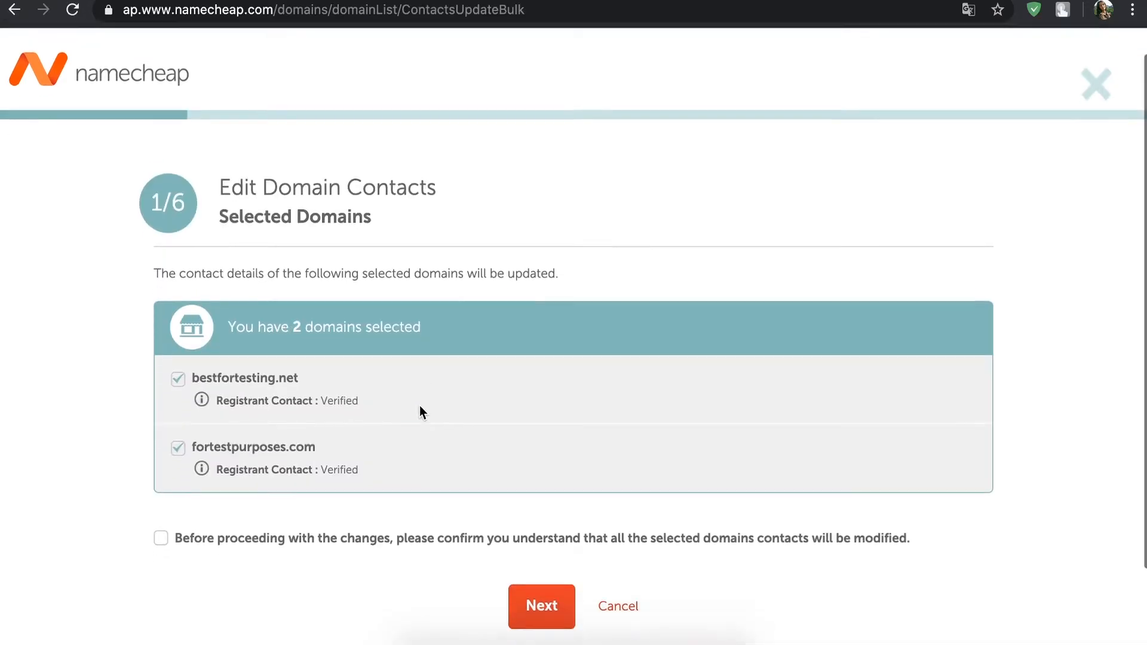
Acknowledge that all selected domains' contacts will change and continue to registrant contacts.
left_click(160, 464)
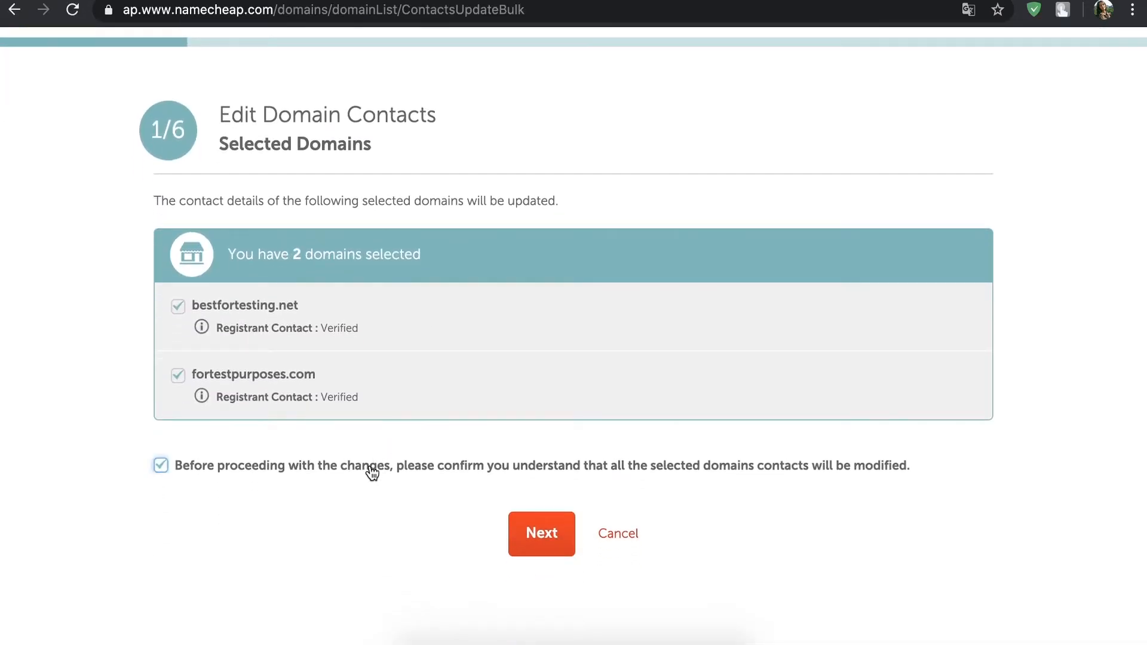
left_click(541, 533)
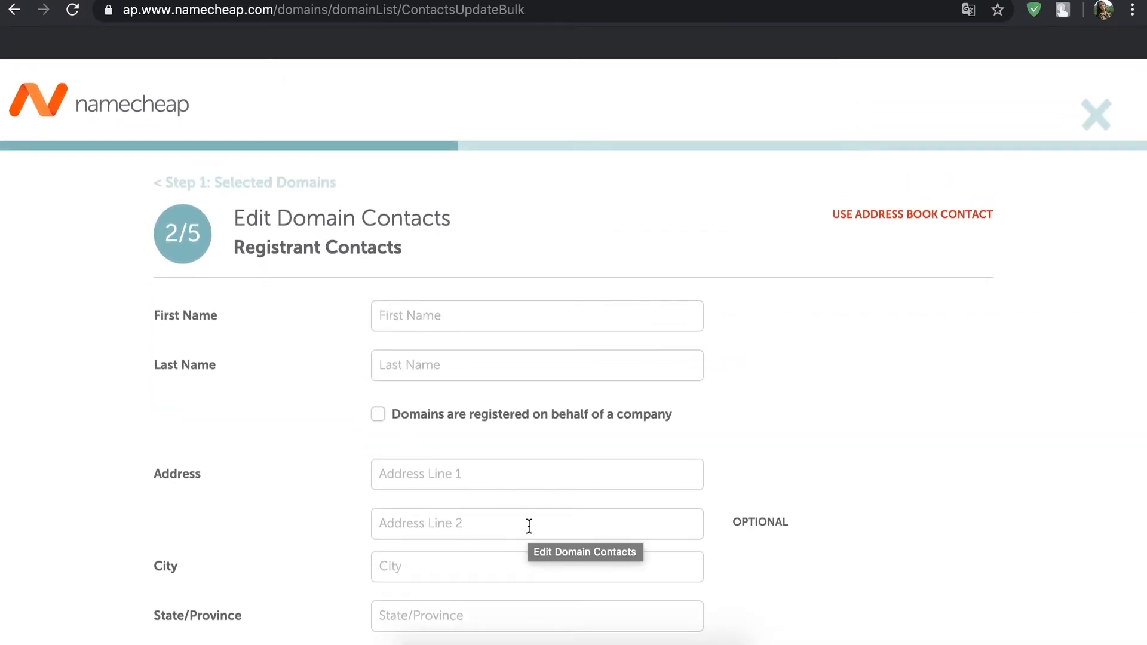
Reuse the registrant details for administrative, technical and billing contacts and proceed to the billing step.
scroll("down", 3)
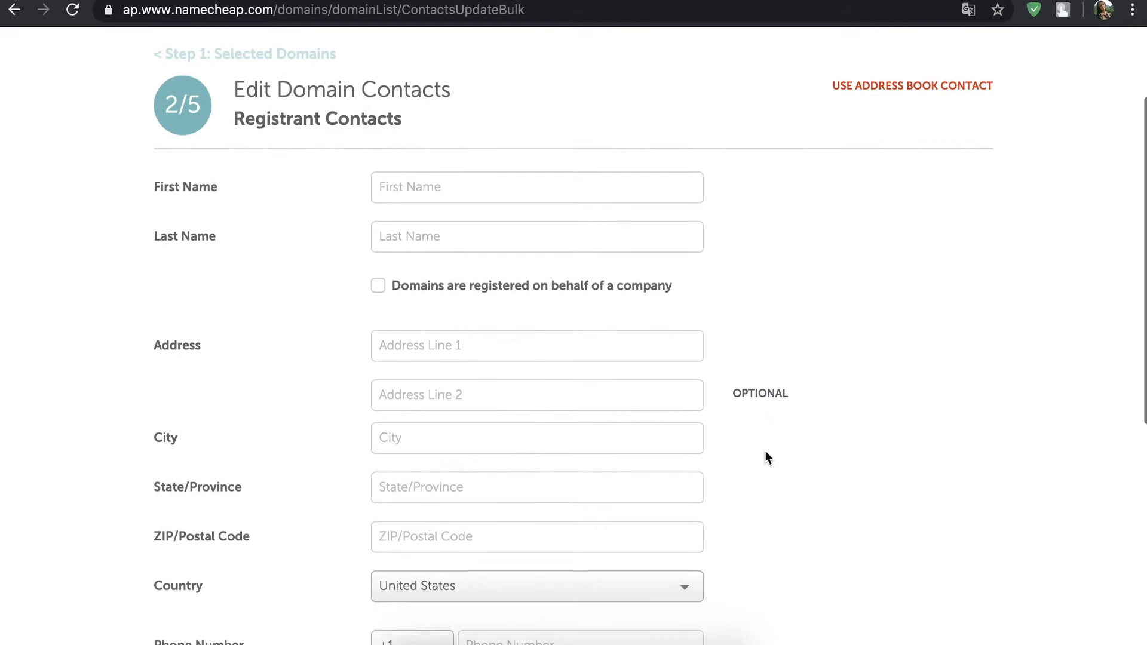
scroll("down", 3)
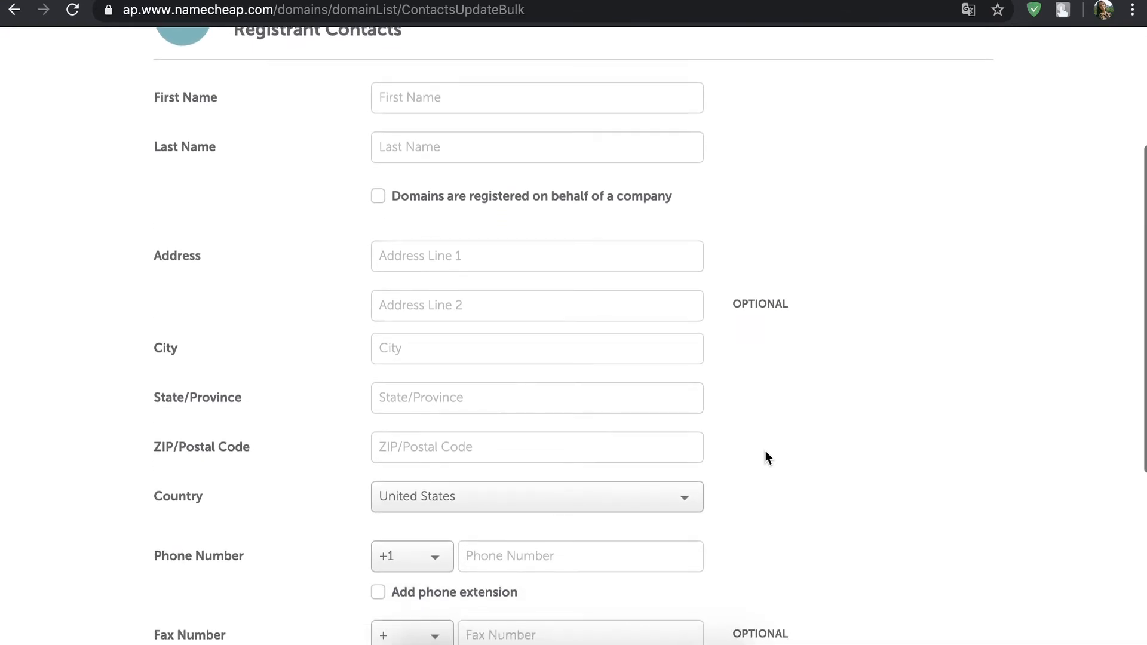
scroll("down", 3)
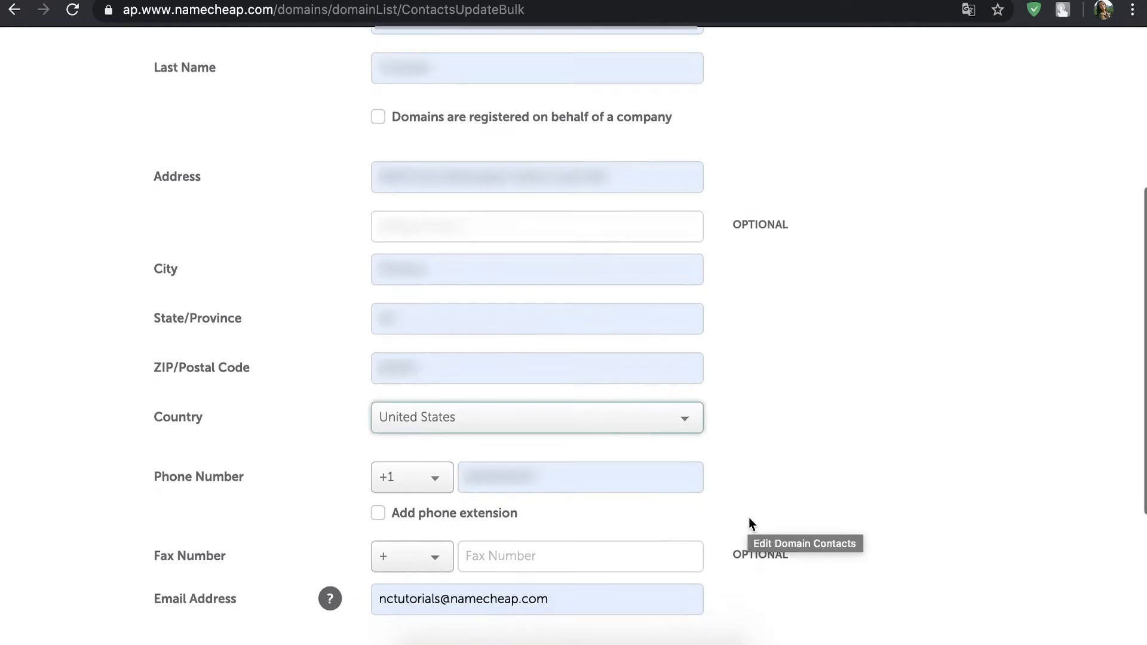
scroll("down", 3)
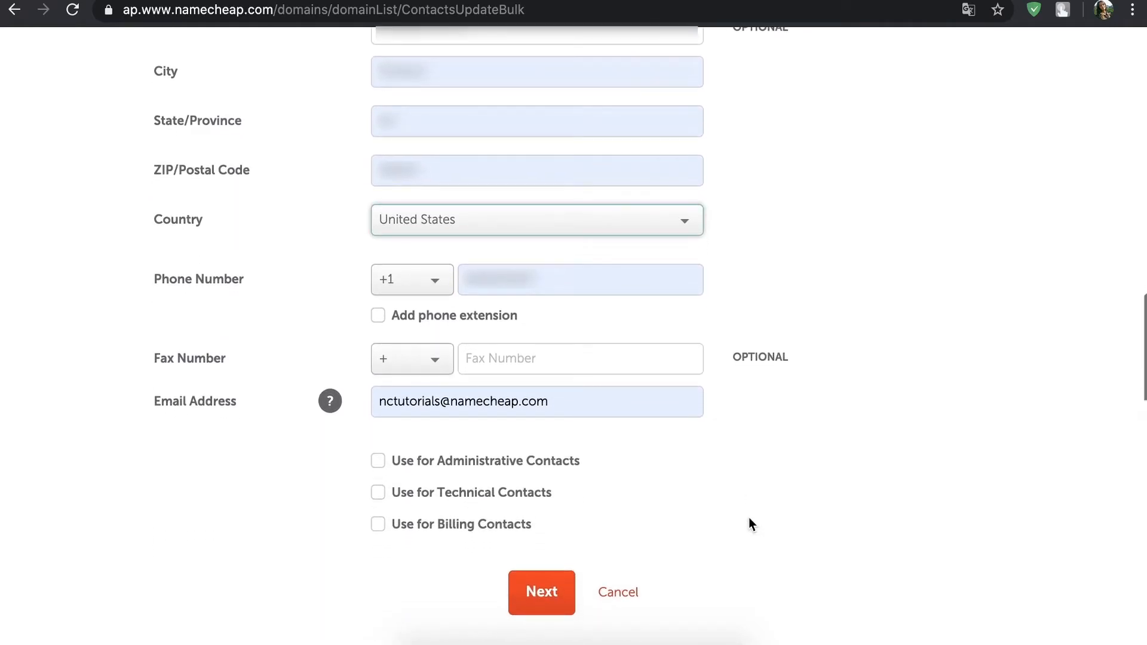
left_click(377, 461)
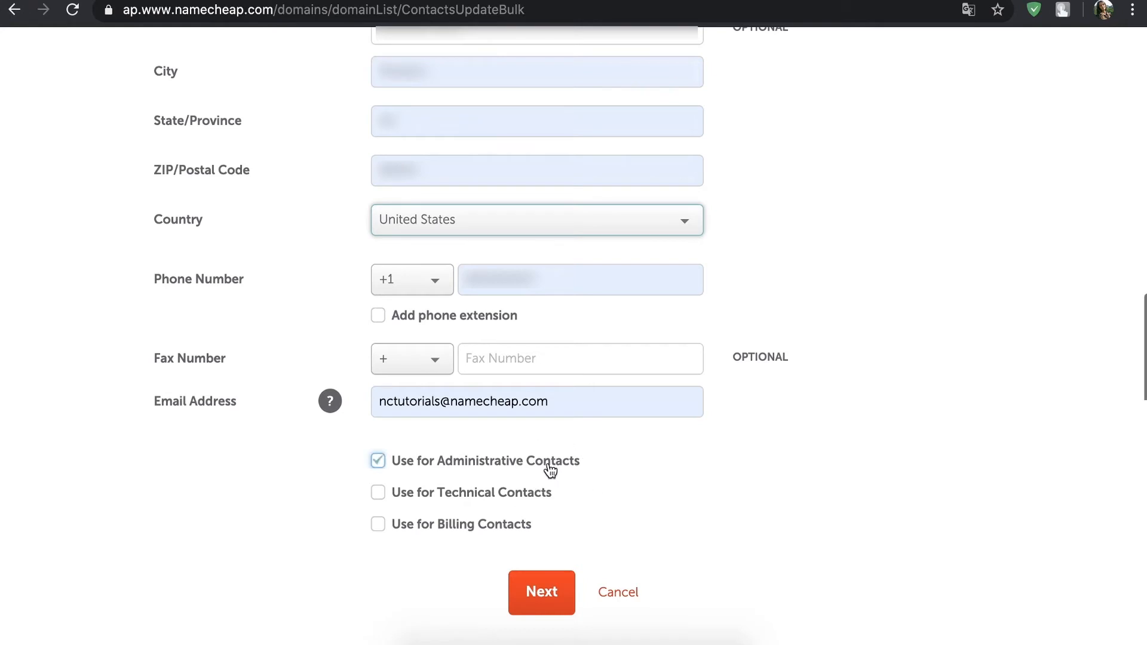
left_click(377, 493)
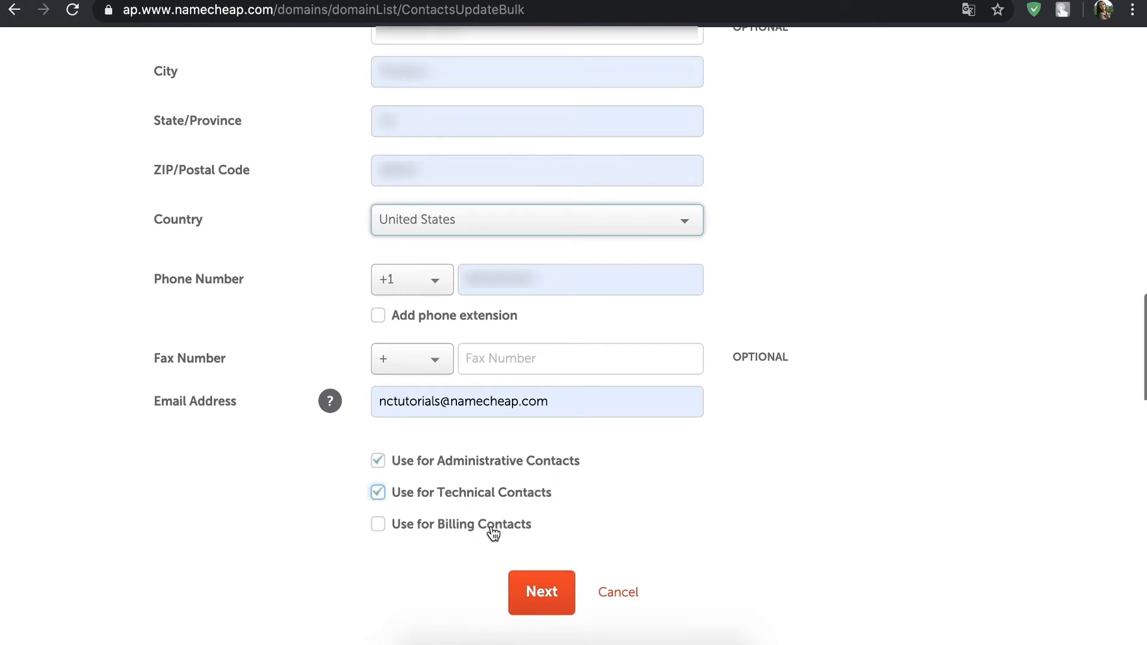
left_click(378, 525)
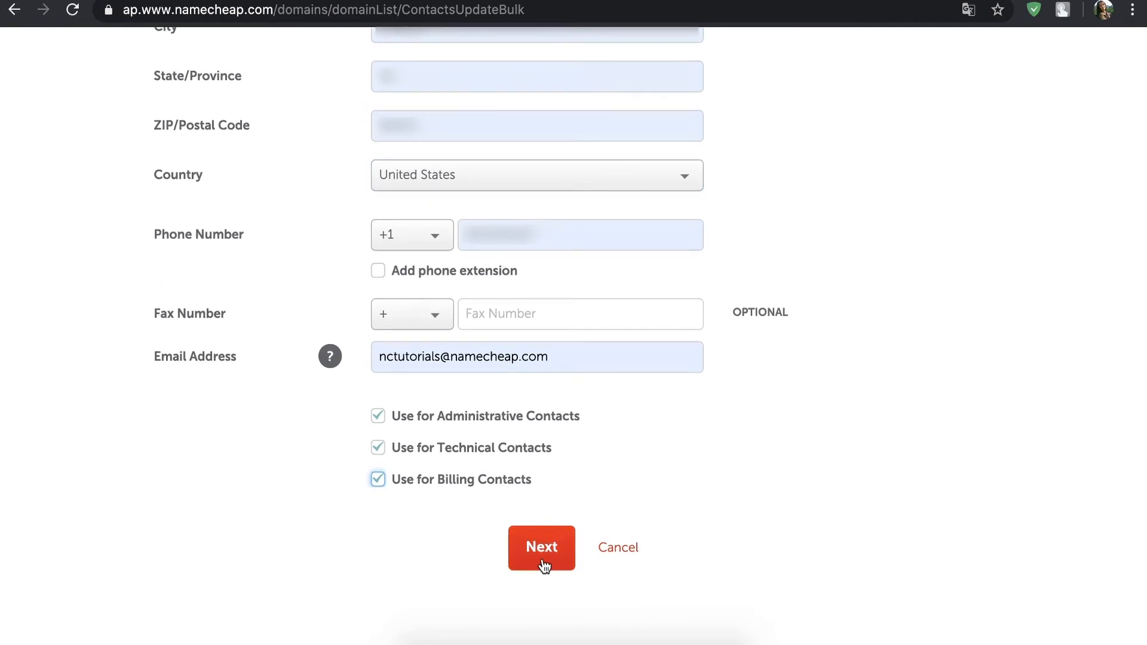
left_click(541, 547)
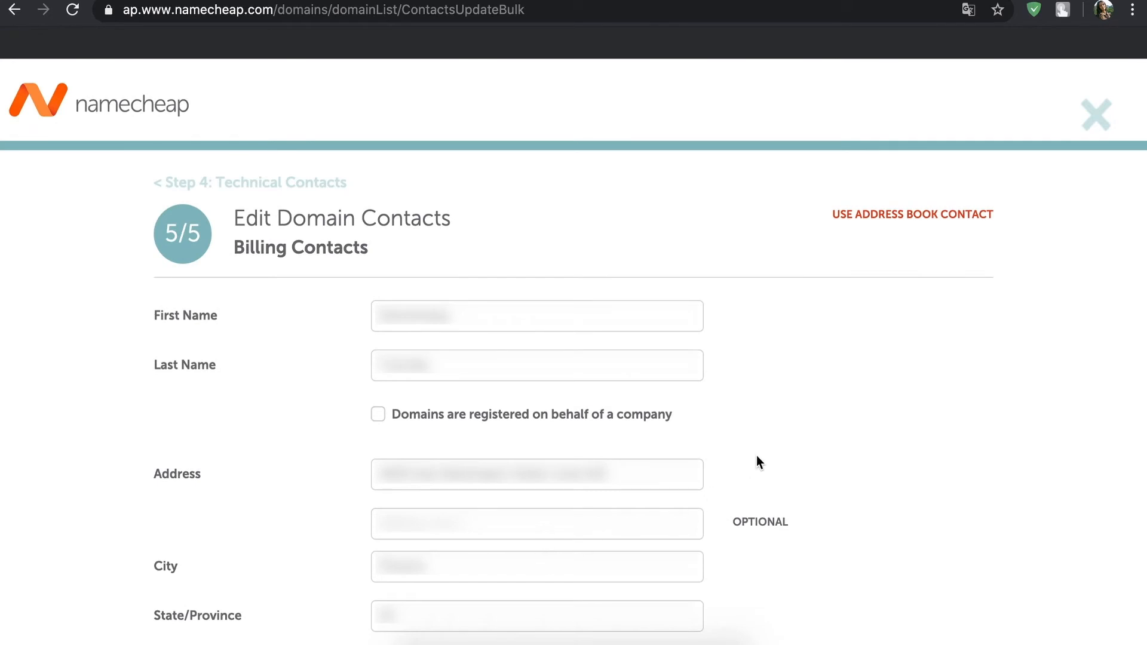
Save the new contacts for both domains and go to manage bestfortesting.net.
scroll("down", 3)
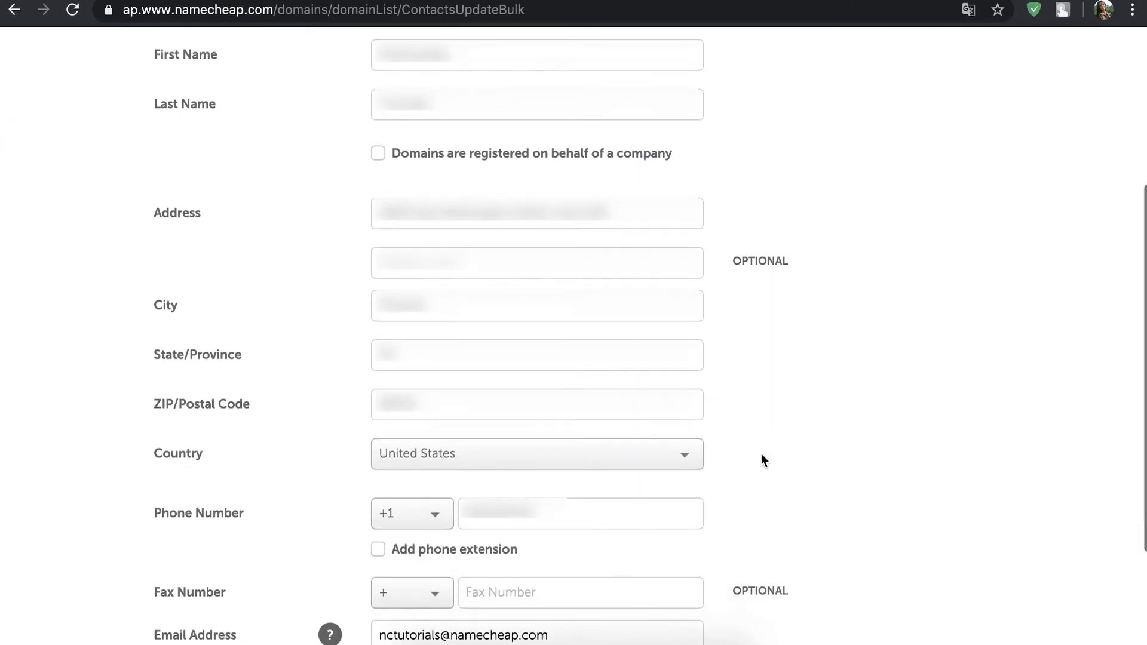
scroll("down", 3)
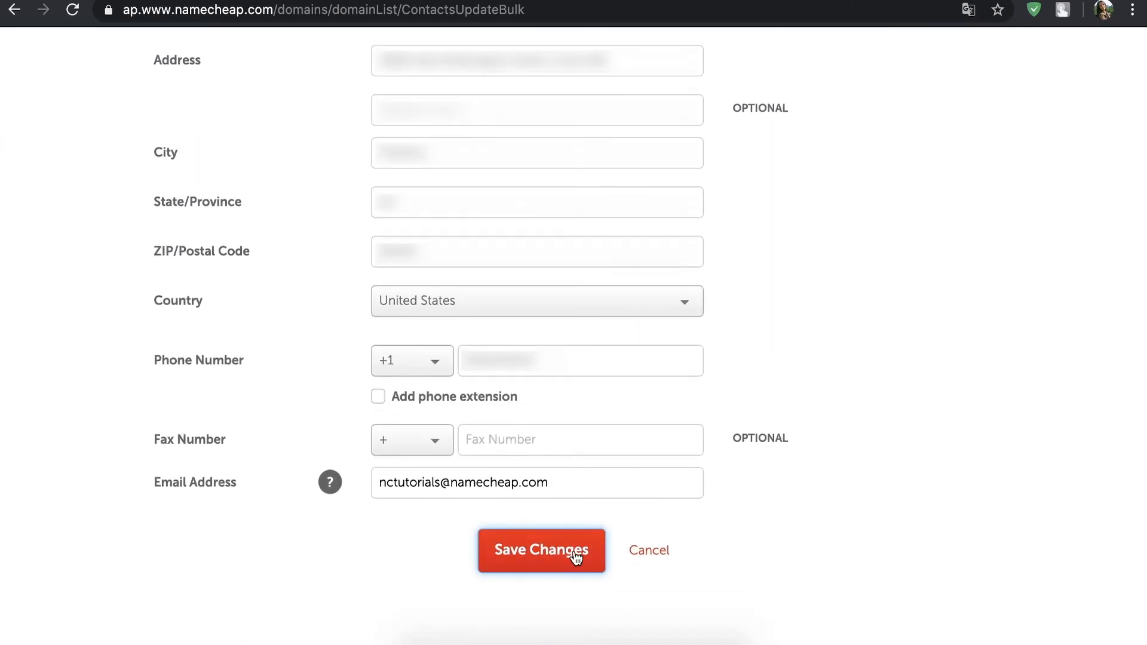
left_click(540, 550)
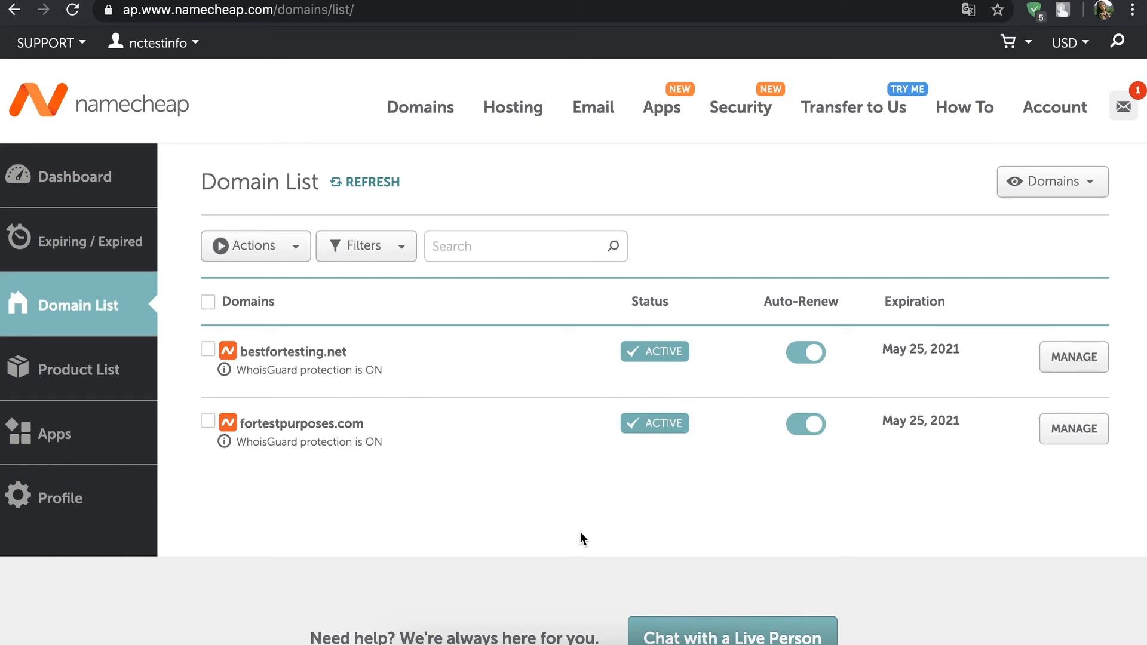
mouse_move(1021, 369)
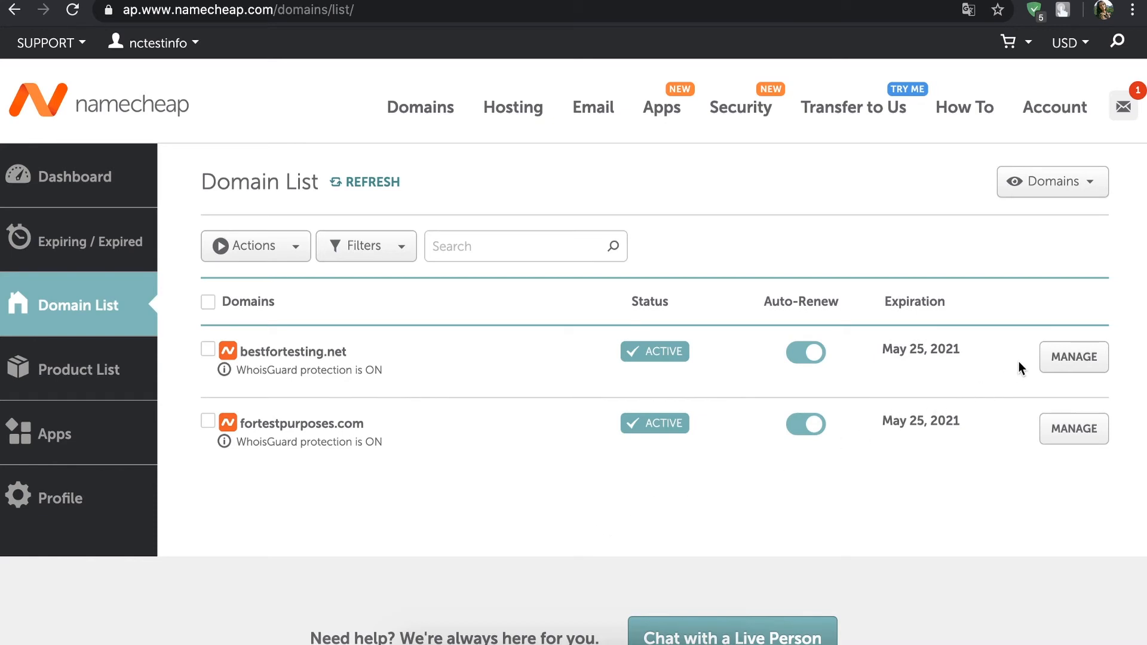
left_click(1073, 357)
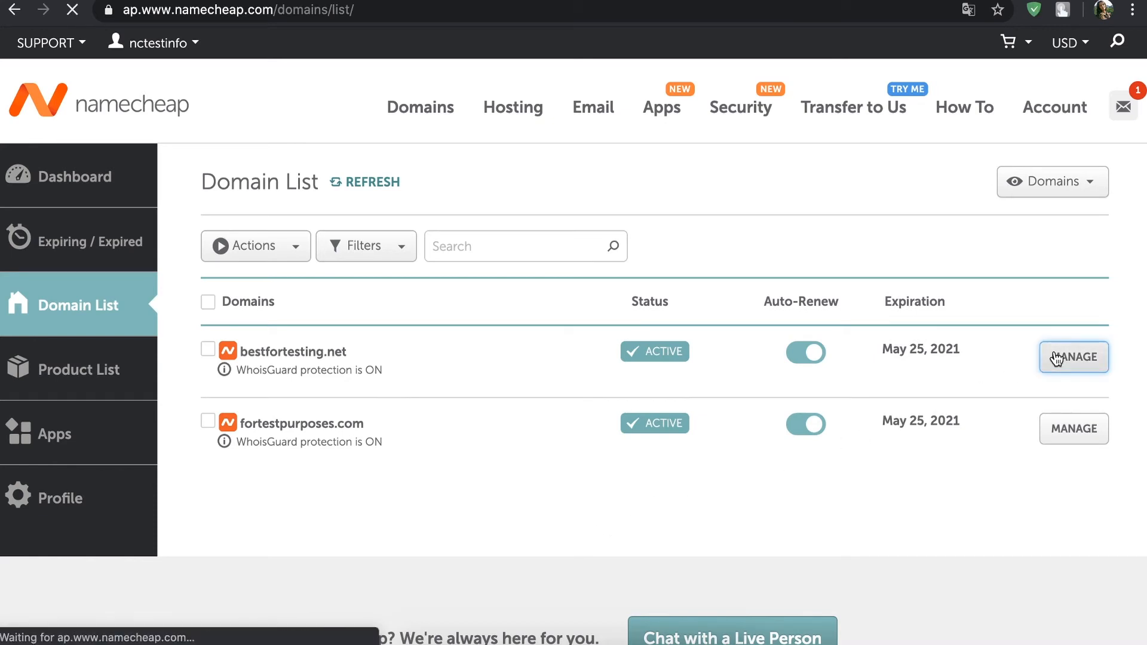
Scroll the bestfortesting.net details page down to its Domain Contacts section.
left_click(1072, 357)
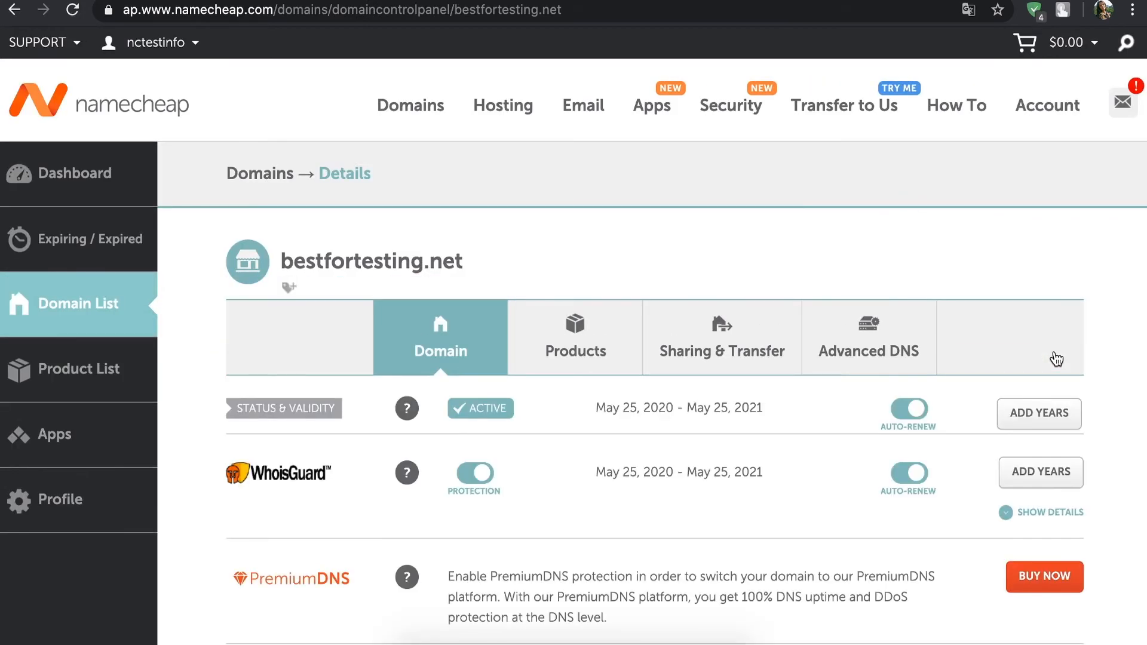
scroll("down", 3)
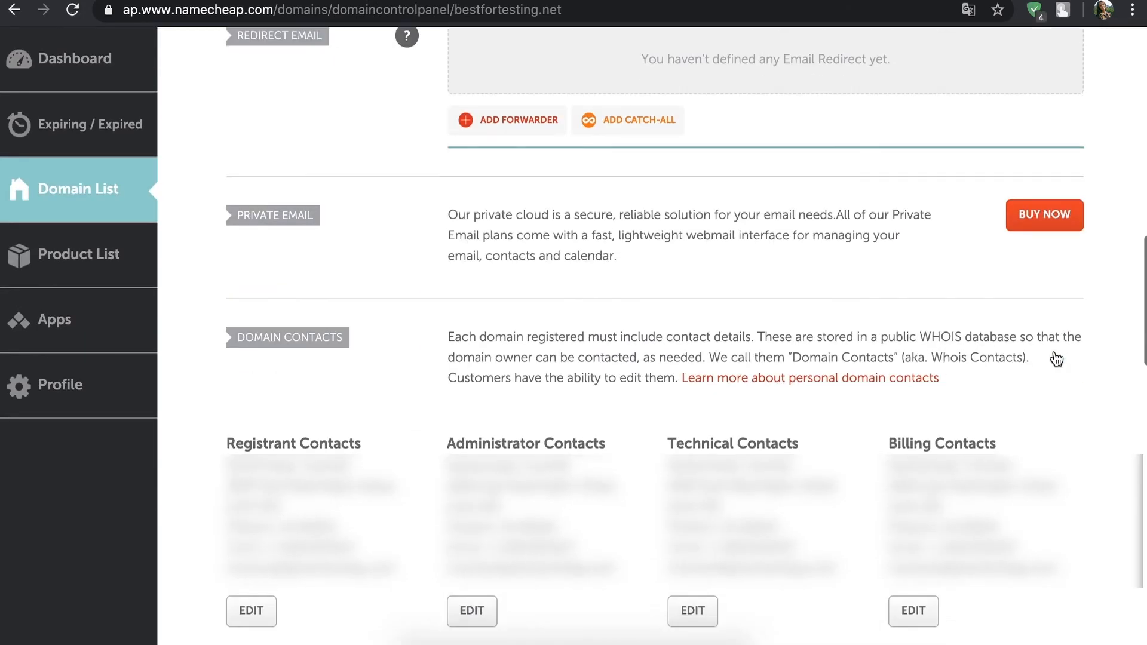
scroll("down", 3)
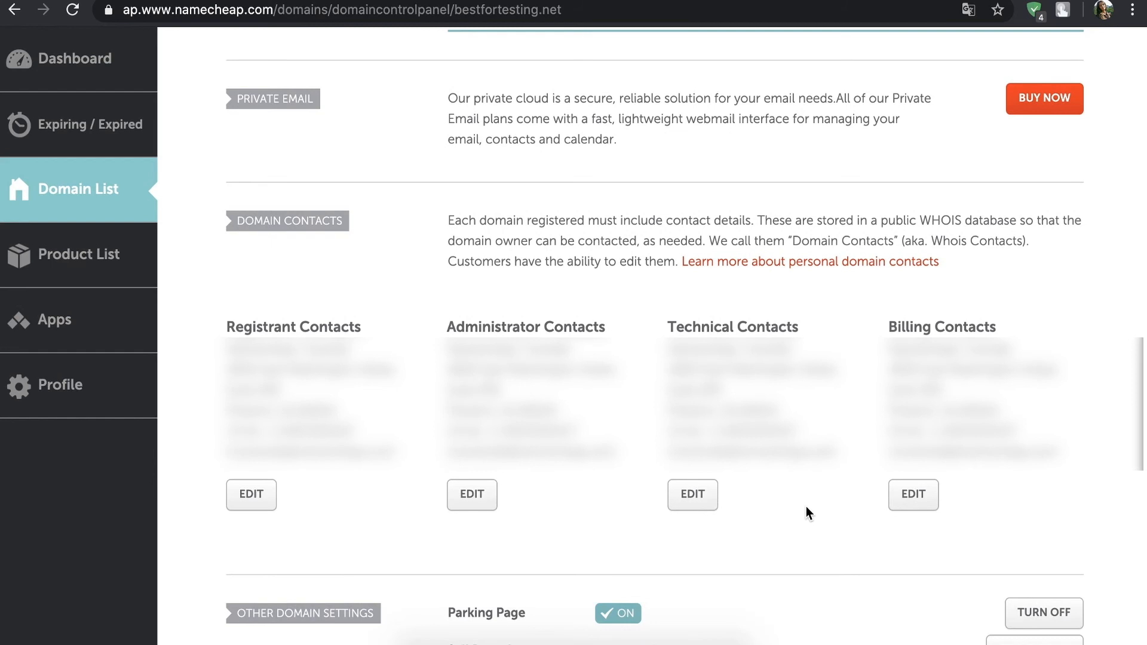